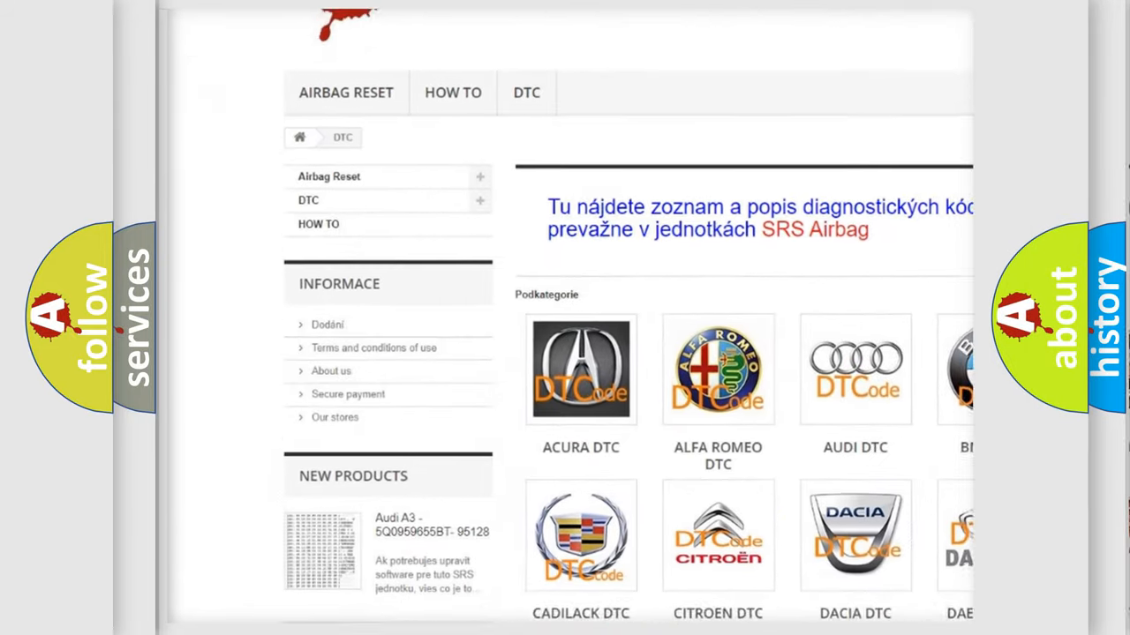
pyautogui.scroll(-3)
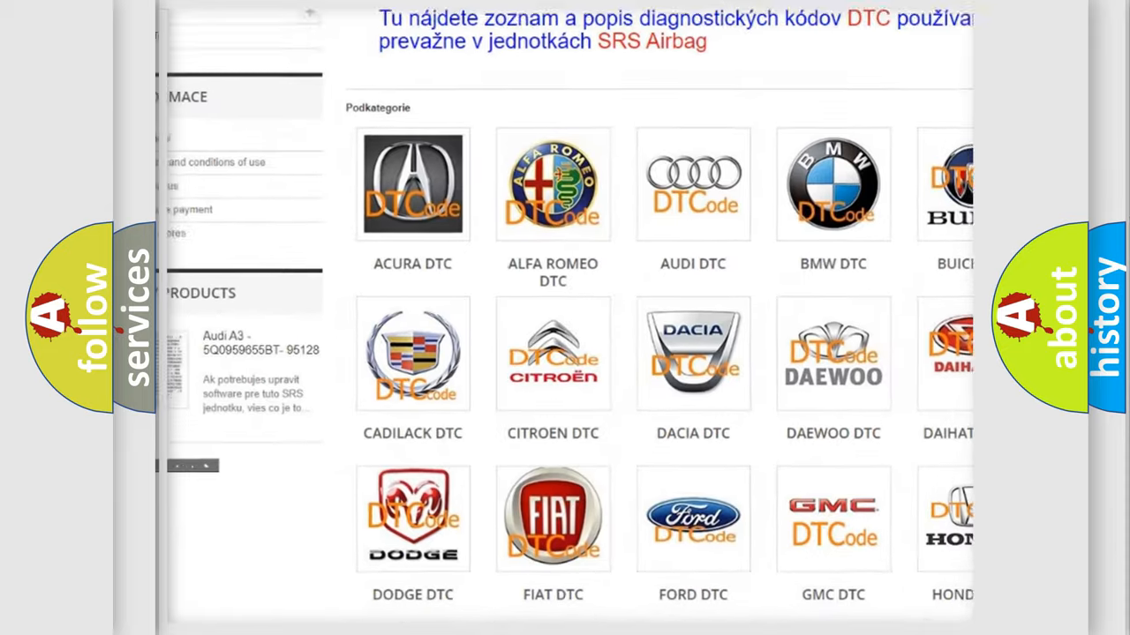
pyautogui.scroll(-3)
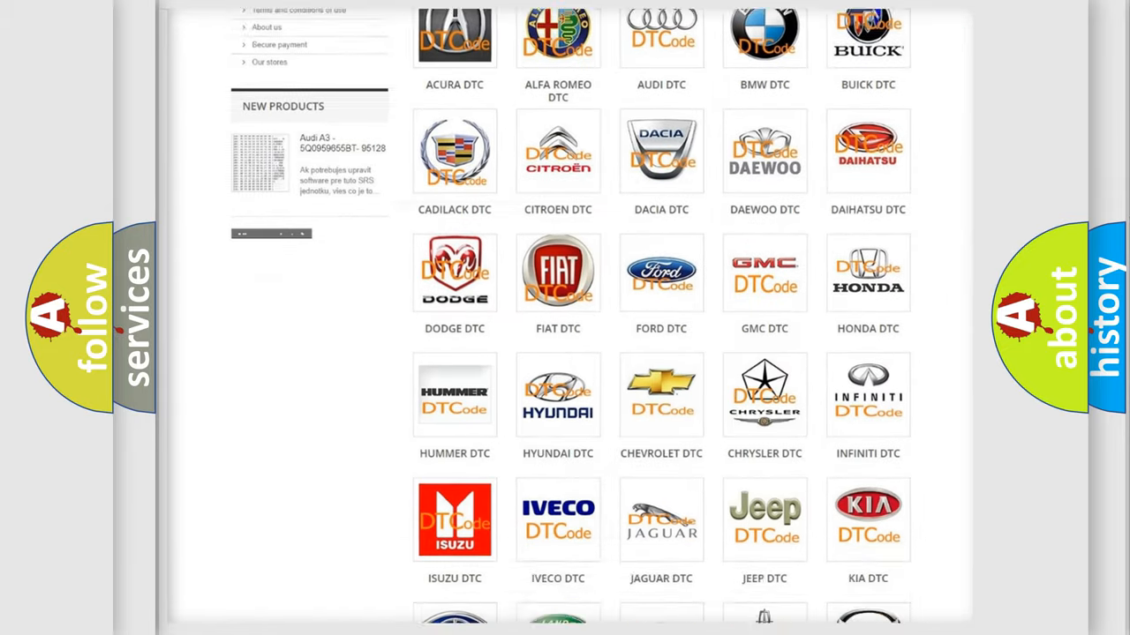
pyautogui.scroll(-3)
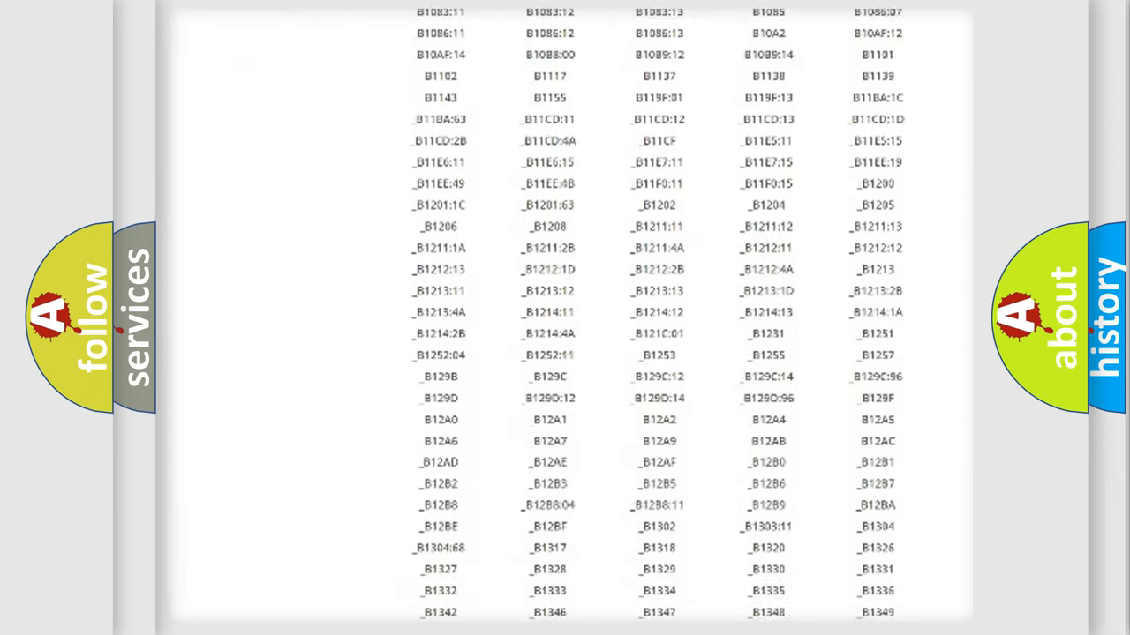
pyautogui.scroll(-3)
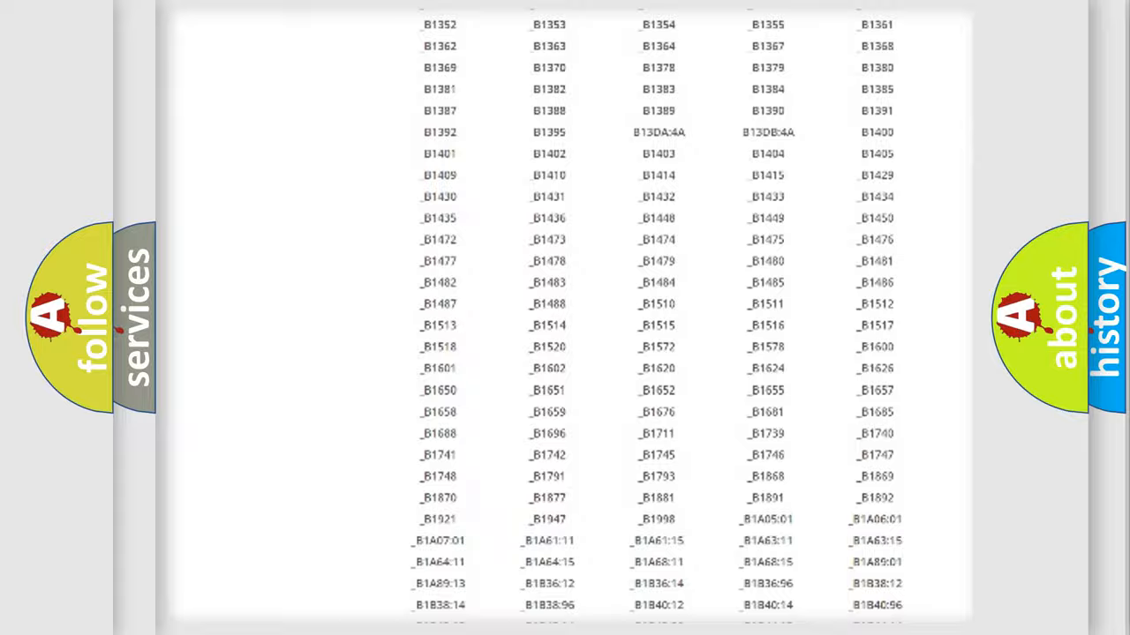